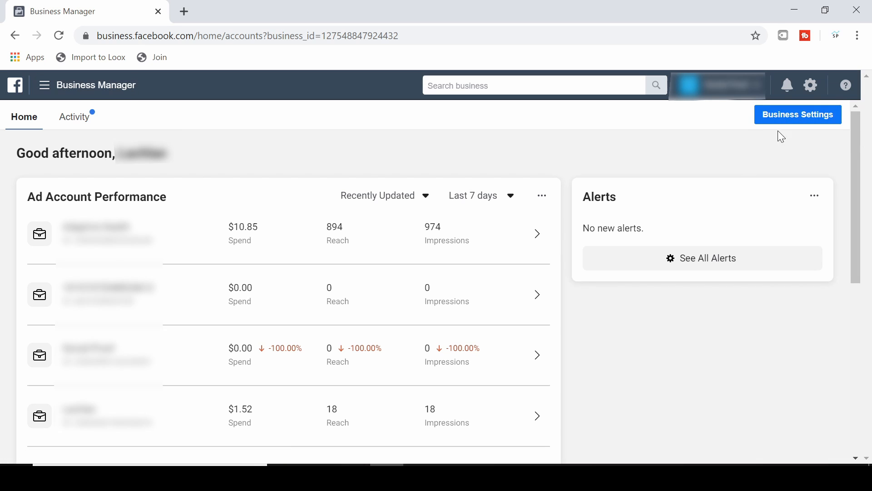
# Show Business Settings on the People section with their assigned Pages and ad accounts
pyautogui.click(798, 114)
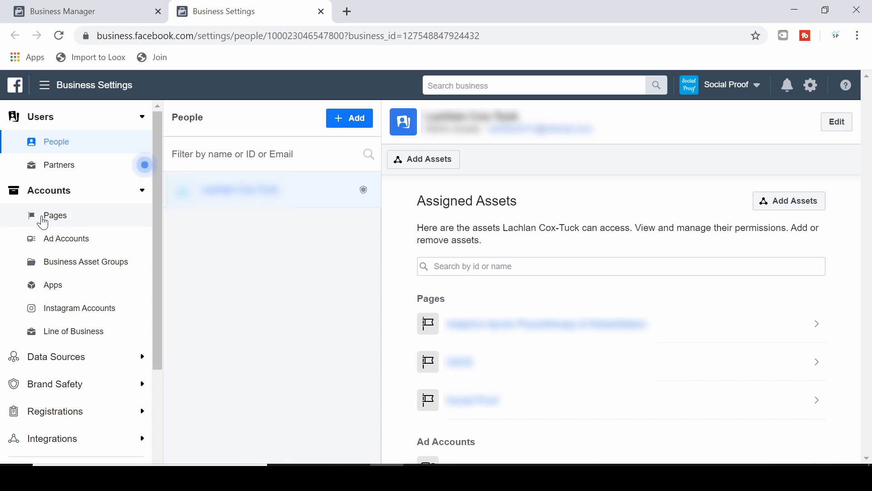
pyautogui.moveTo(54, 222)
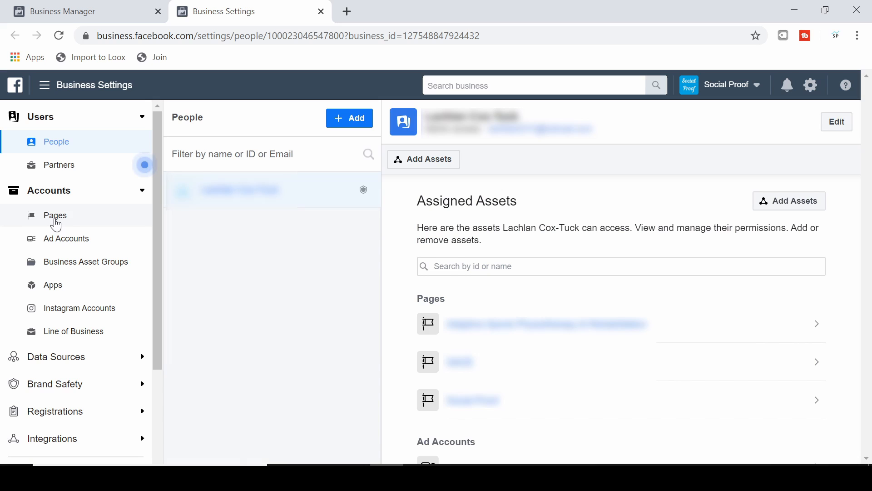
pyautogui.moveTo(50, 222)
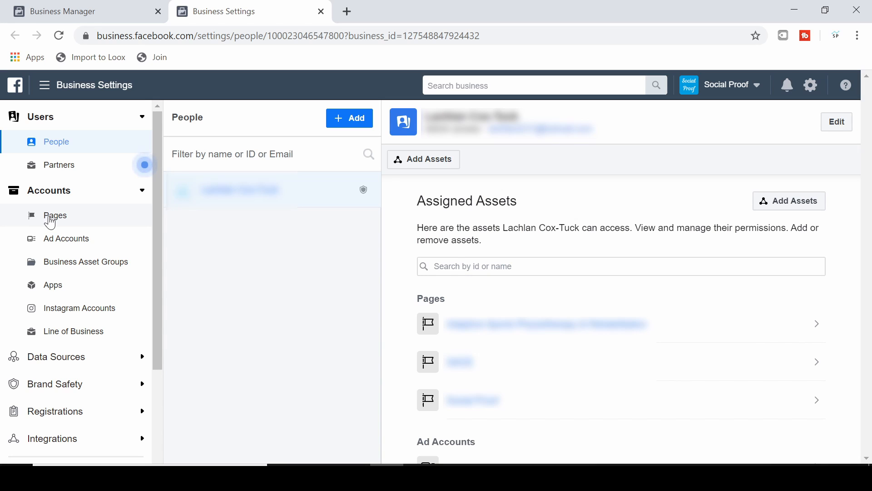
# Show the business's Pages list under Accounts, with the first Page's people displayed
pyautogui.click(54, 215)
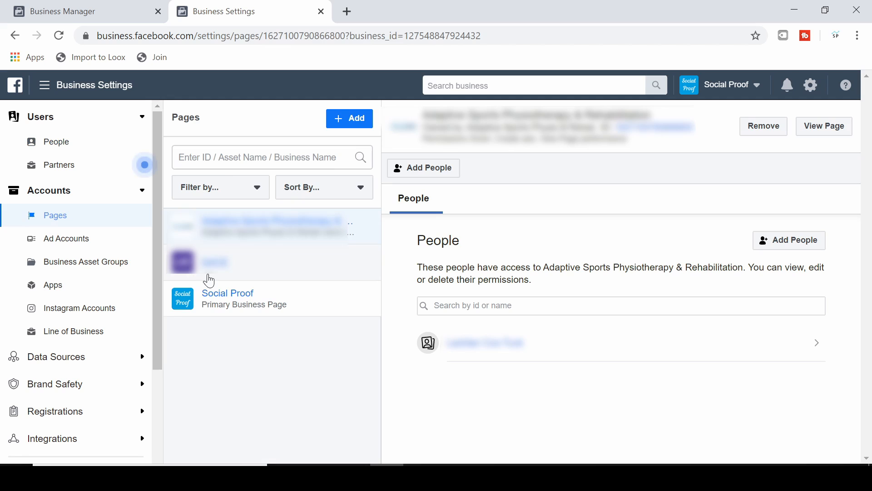
pyautogui.moveTo(207, 274)
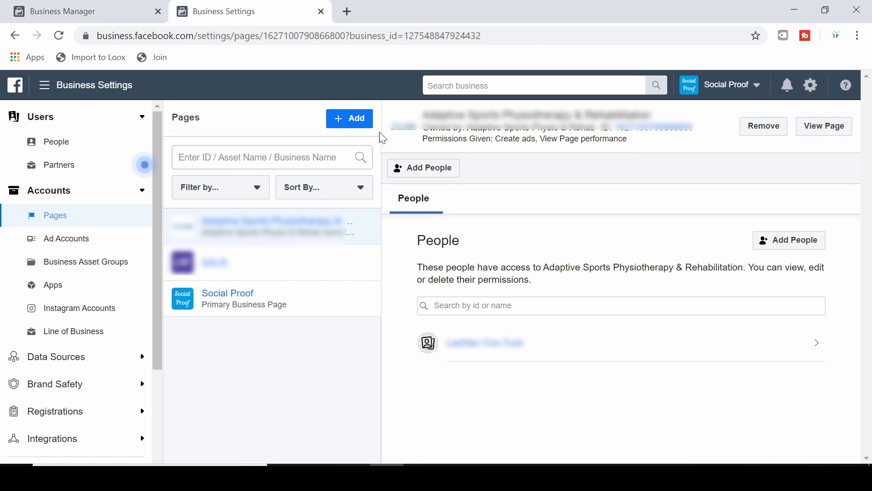
# Reveal the + Add menu: add an owned Page, request access, or create a new Page
pyautogui.click(349, 118)
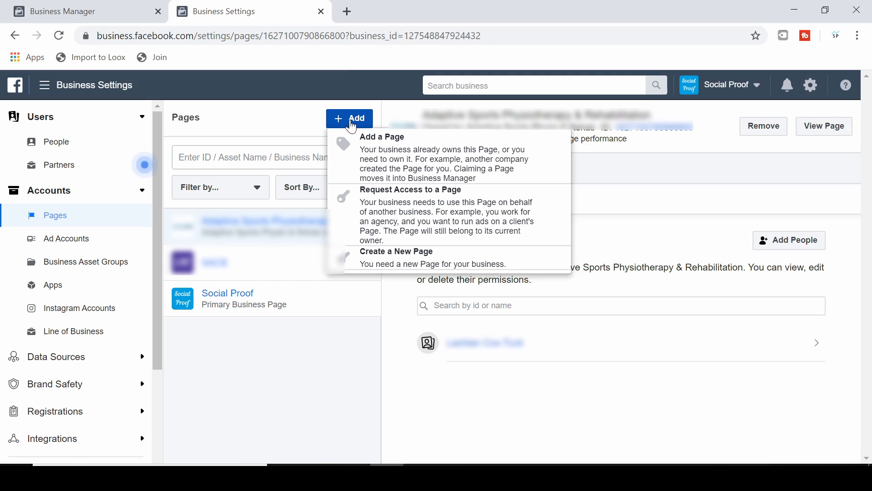
pyautogui.moveTo(406, 257)
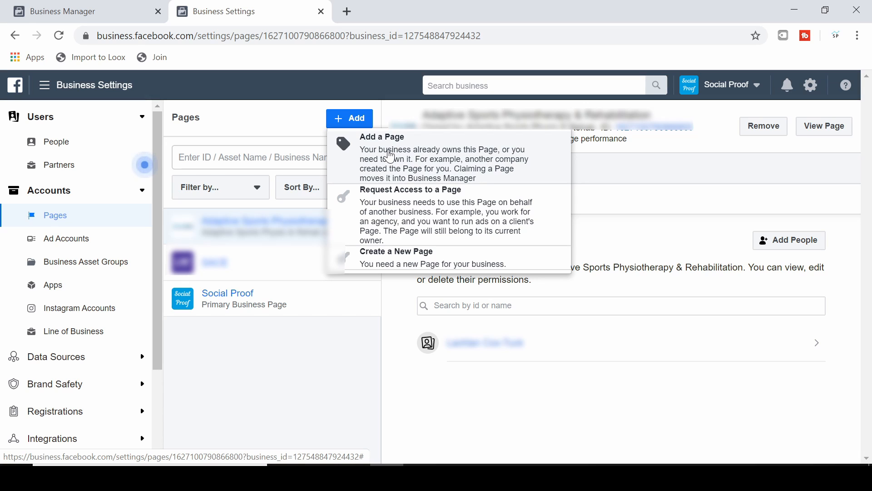
pyautogui.moveTo(377, 165)
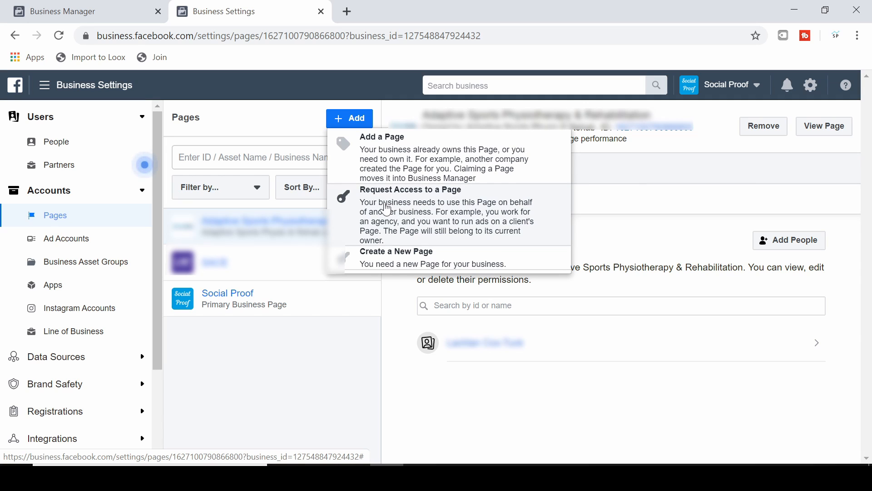
pyautogui.moveTo(390, 209)
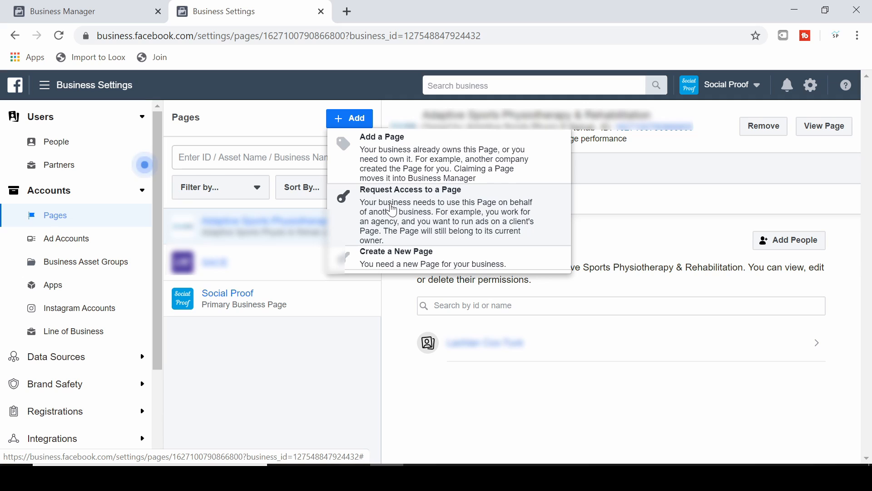
pyautogui.moveTo(404, 262)
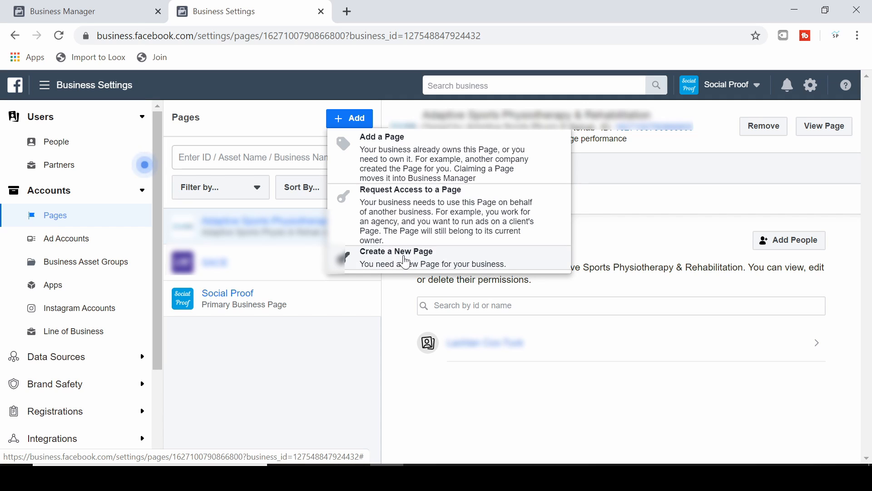
pyautogui.moveTo(403, 265)
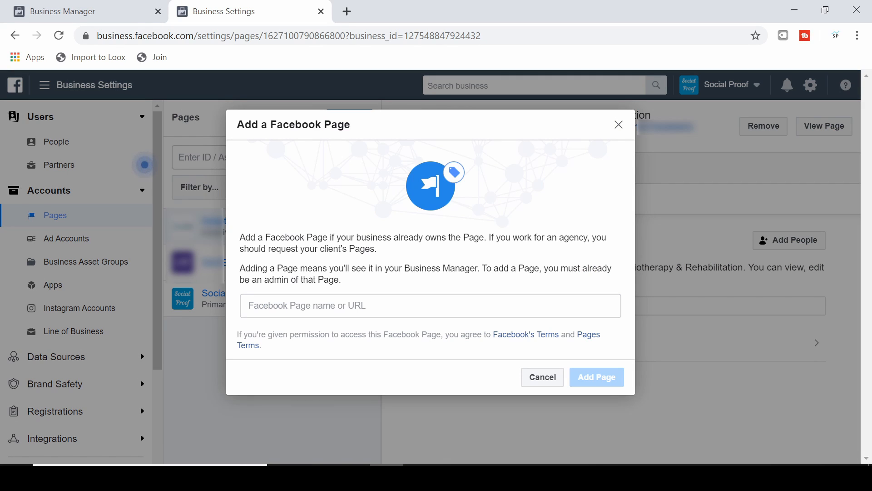
pyautogui.moveTo(590, 336)
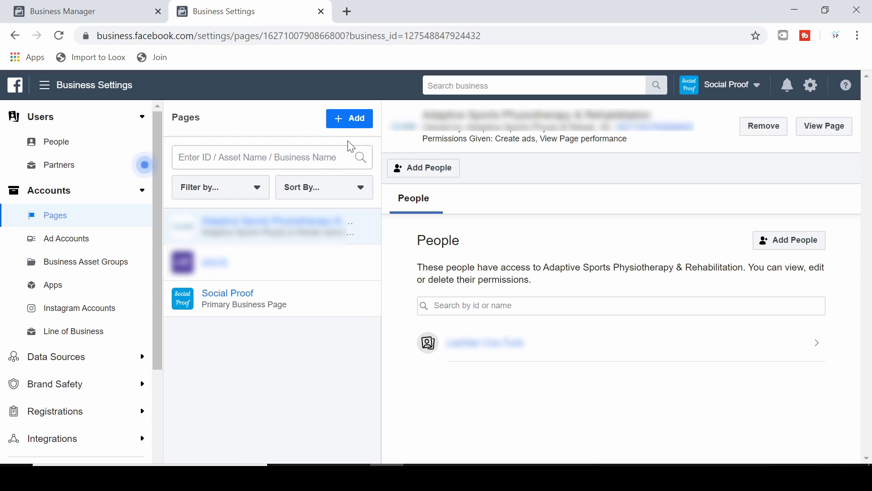
pyautogui.click(349, 119)
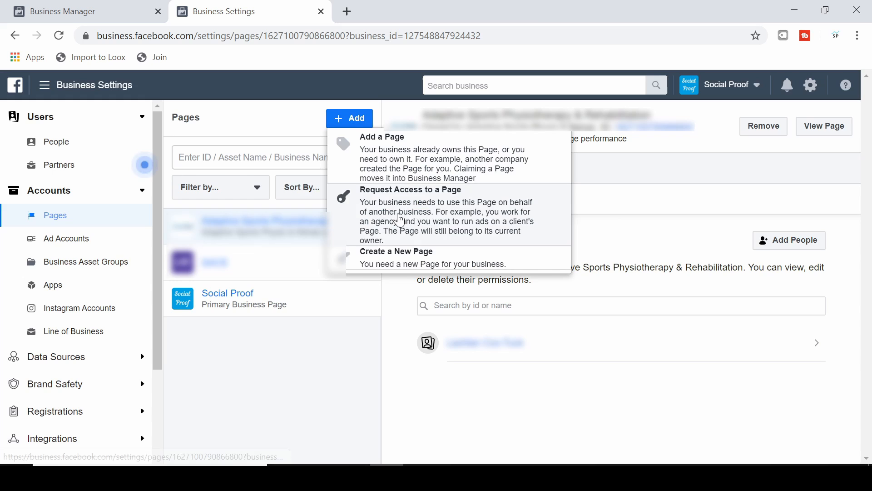
pyautogui.click(410, 189)
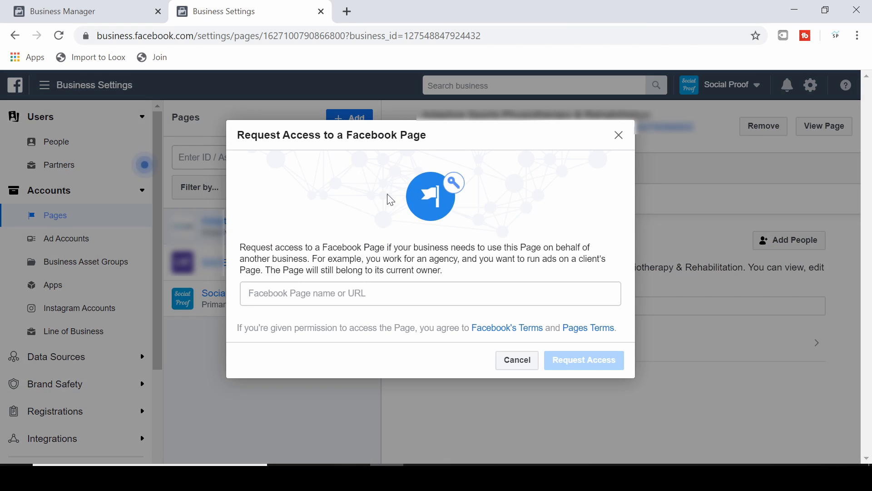
pyautogui.moveTo(301, 315)
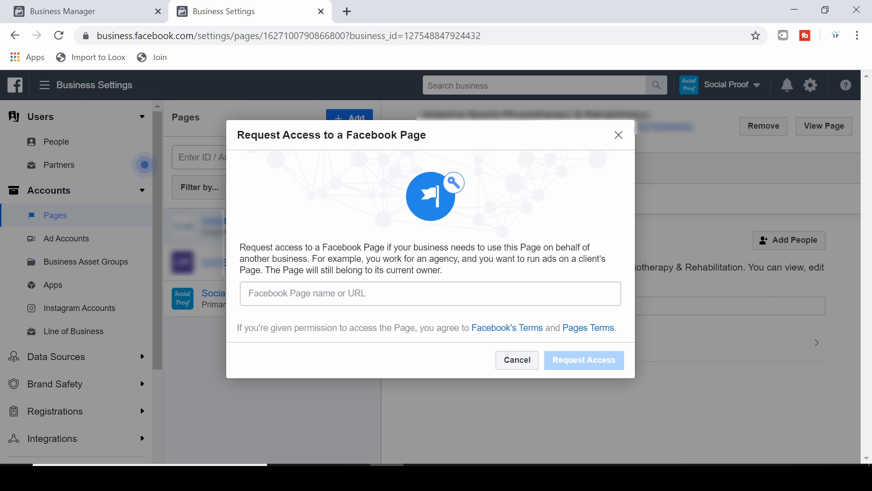
pyautogui.moveTo(516, 360)
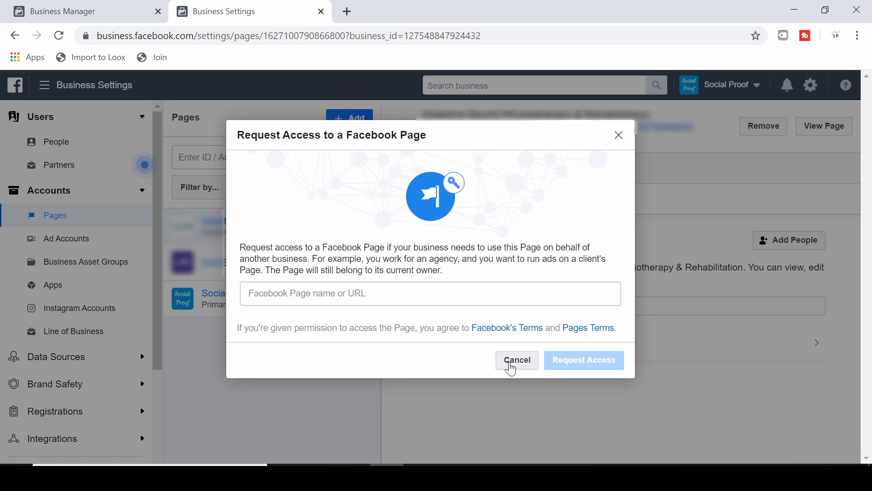
pyautogui.click(515, 360)
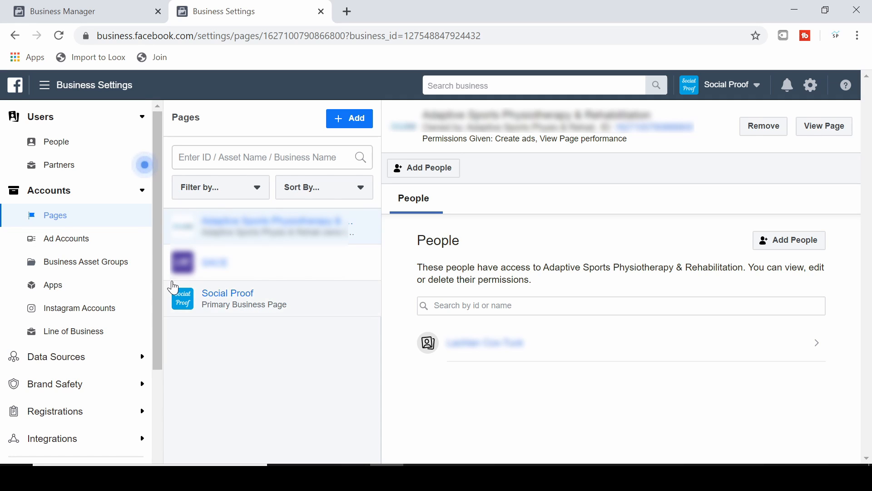
# Return to Business Manager Home and scroll down to the recently used Pages card
pyautogui.click(227, 292)
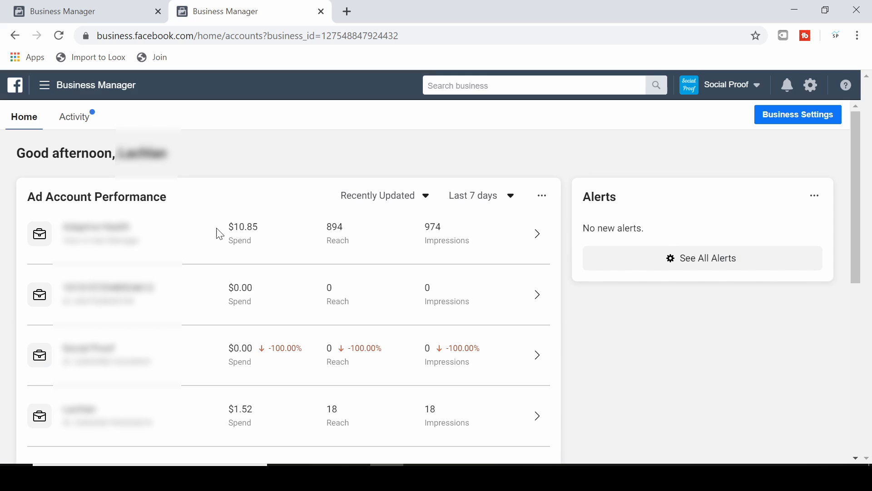
pyautogui.scroll(-3)
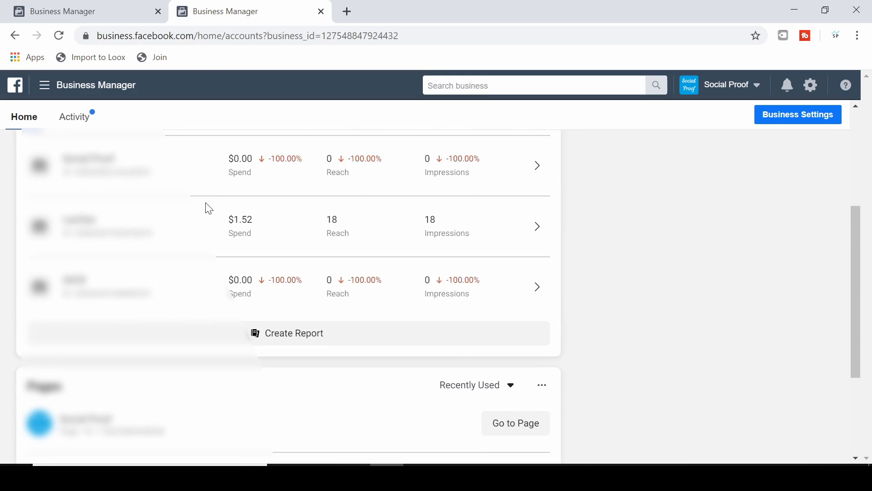
pyautogui.scroll(-3)
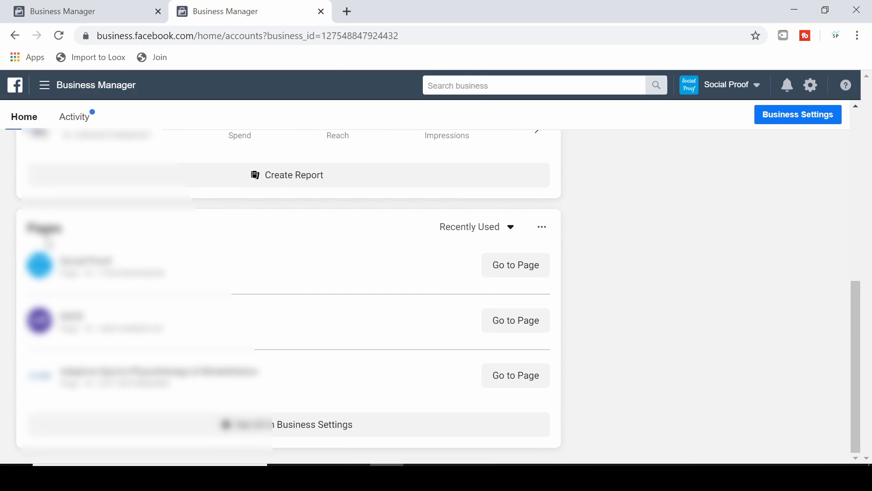